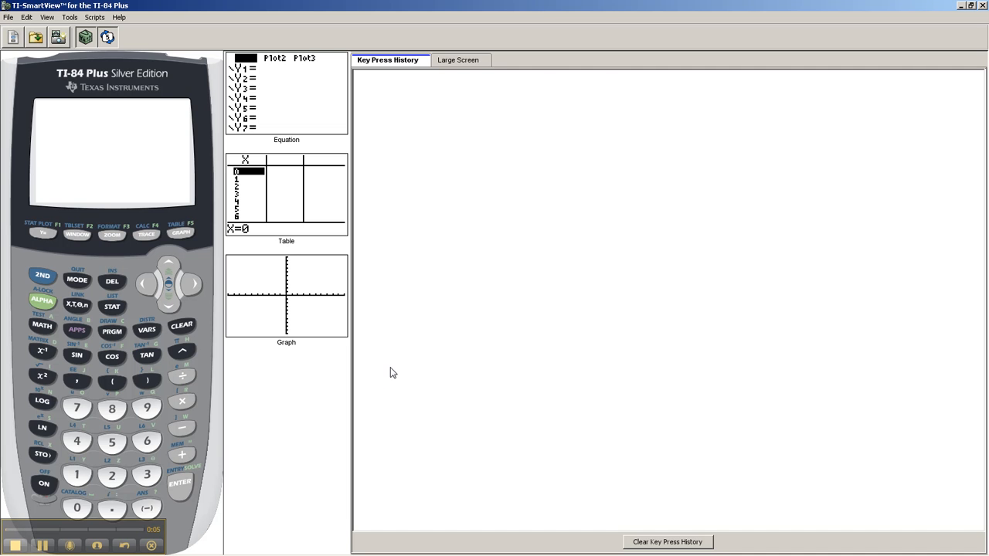
pyautogui.moveTo(78, 280)
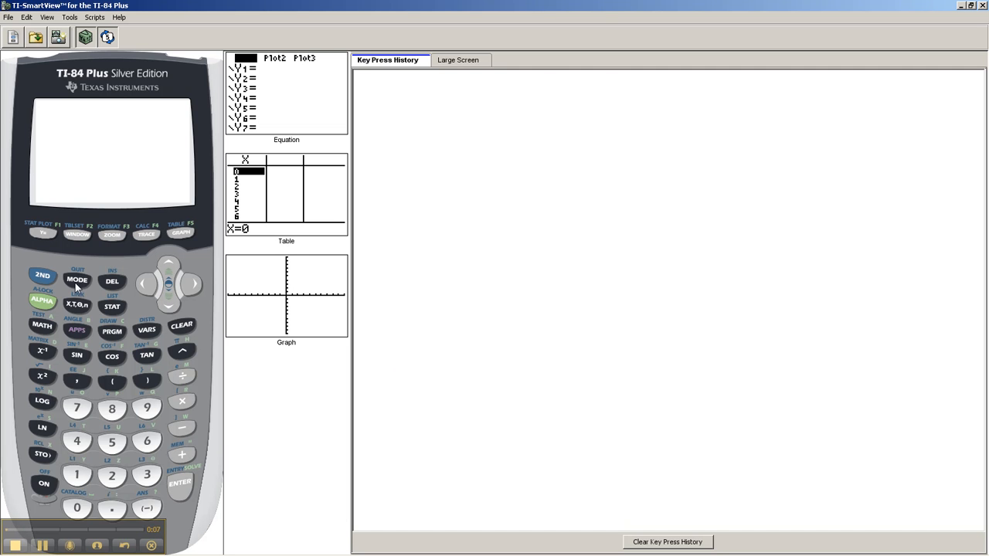
# Step: Toggle the 2nd function key a few times and quit back to the home screen
pyautogui.click(78, 280)
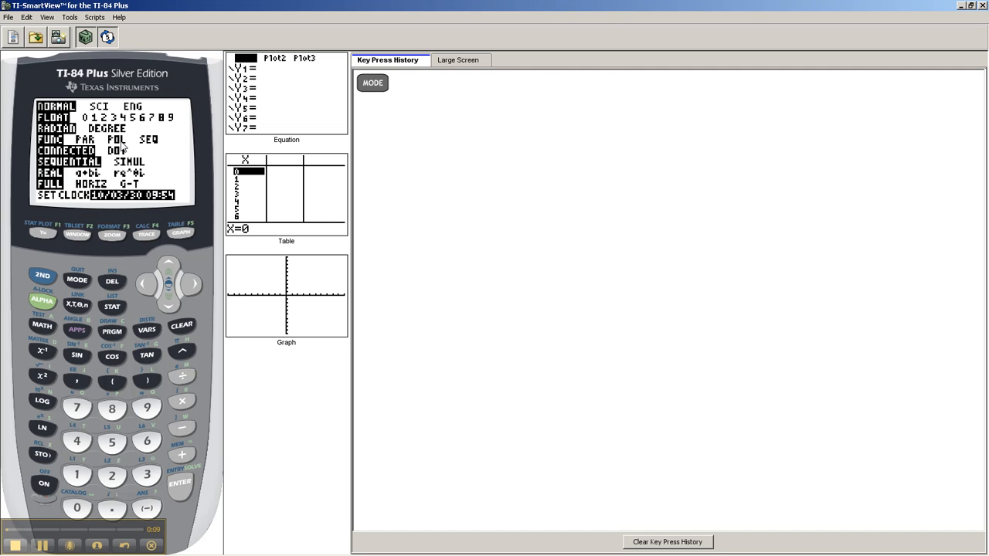
pyautogui.click(44, 275)
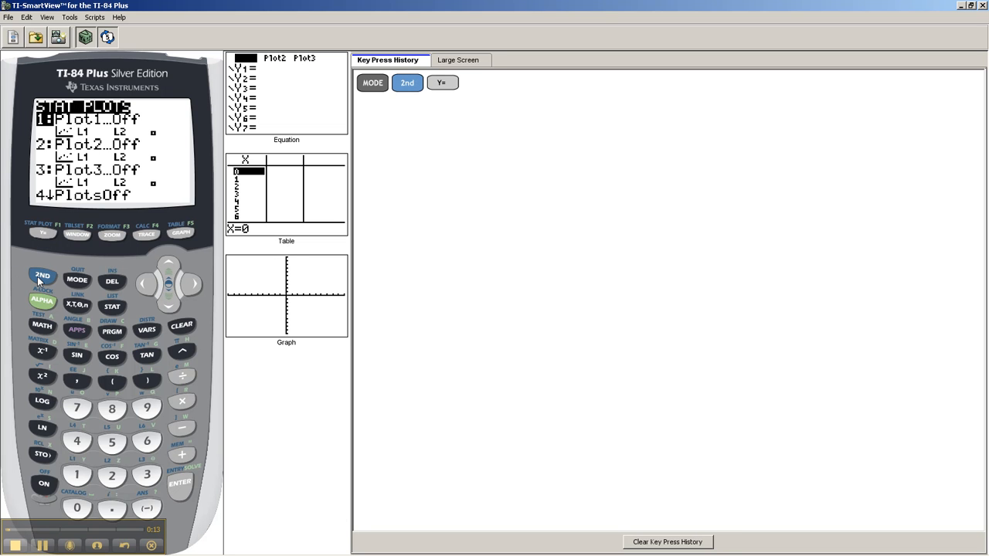
pyautogui.click(44, 275)
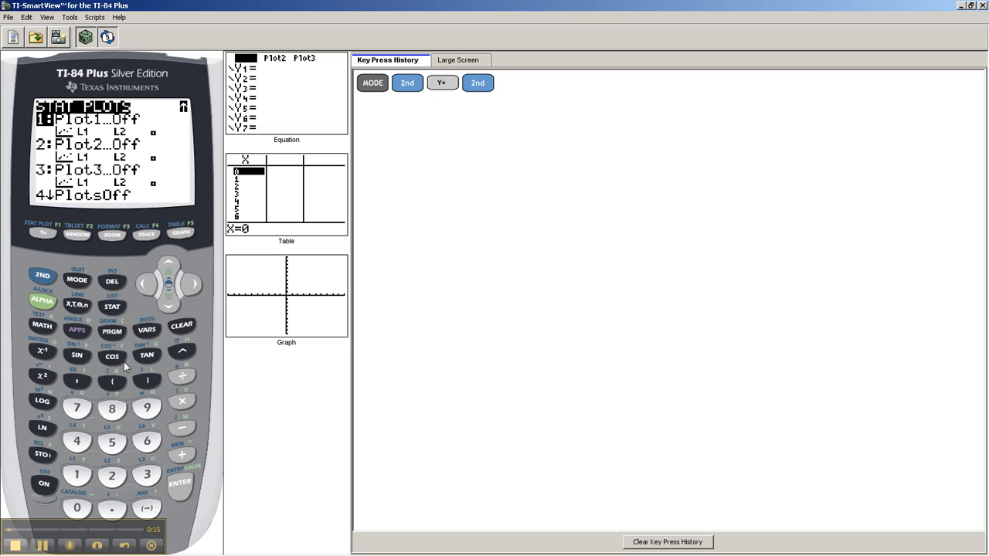
pyautogui.click(43, 275)
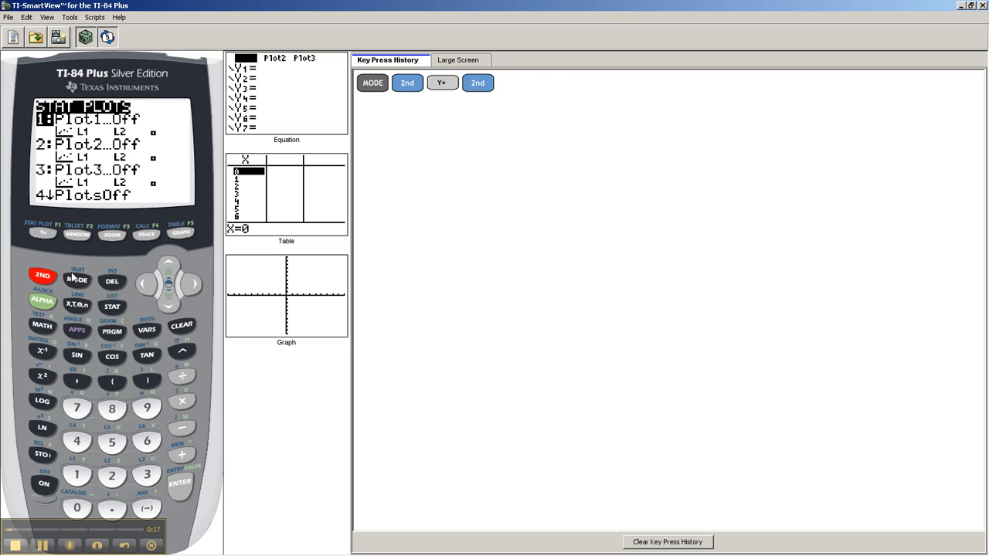
pyautogui.click(78, 280)
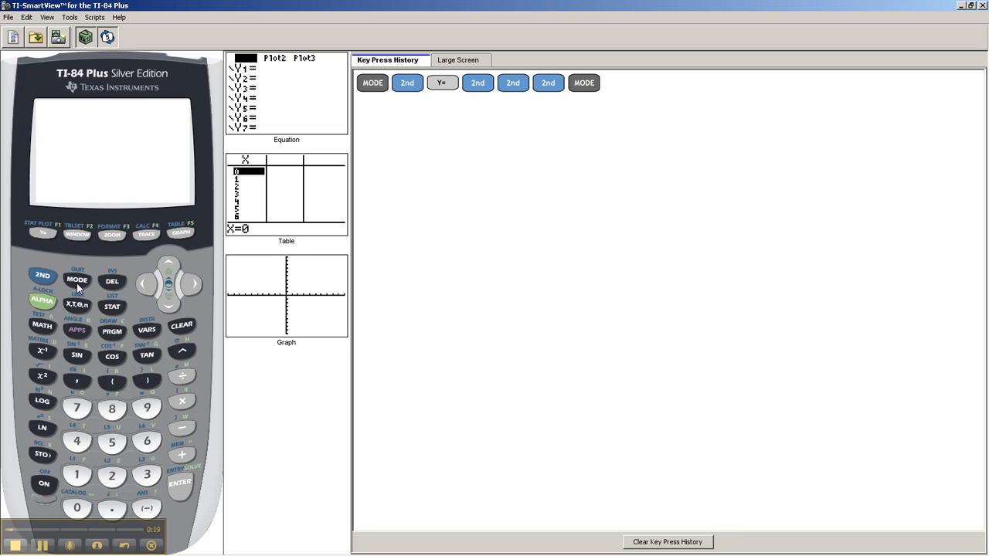
pyautogui.moveTo(169, 284)
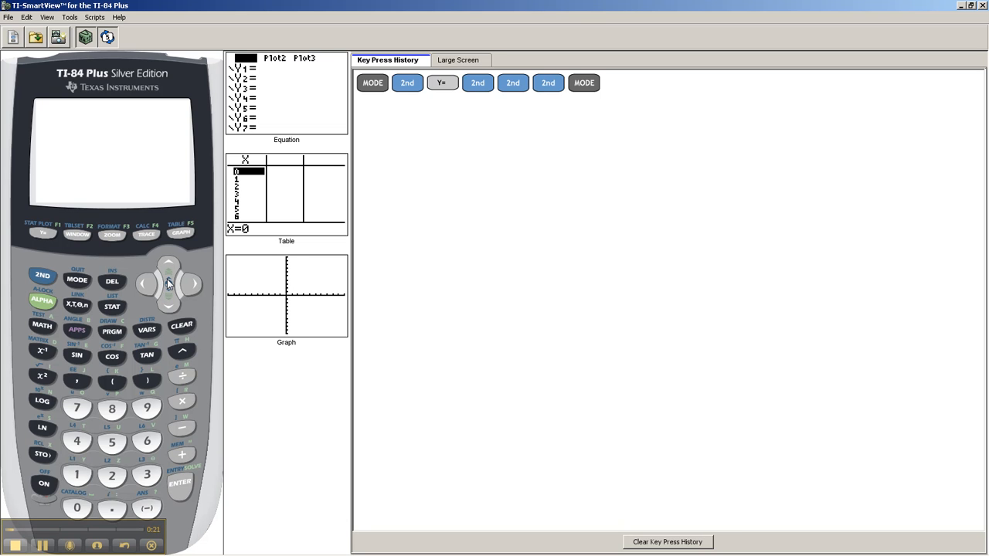
pyautogui.moveTo(51, 256)
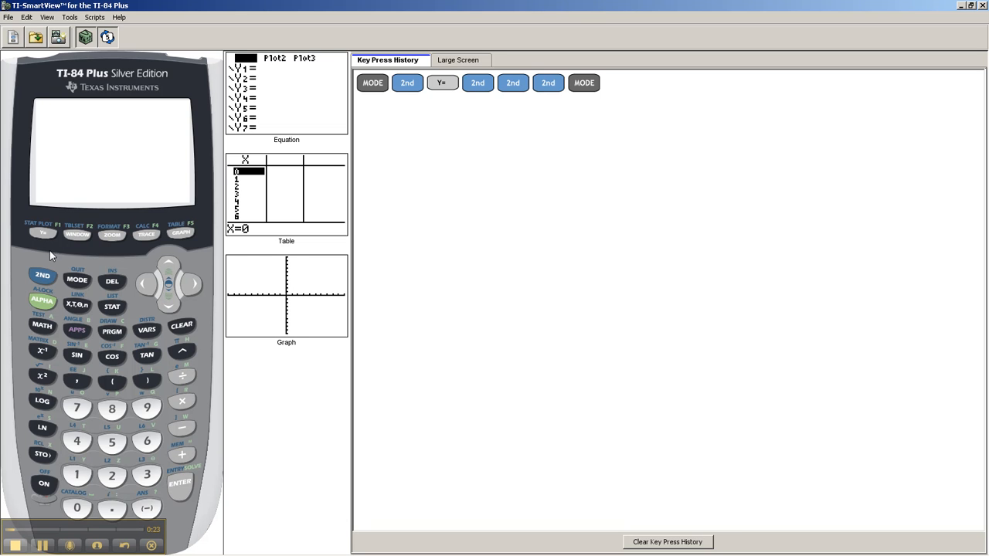
pyautogui.moveTo(96, 312)
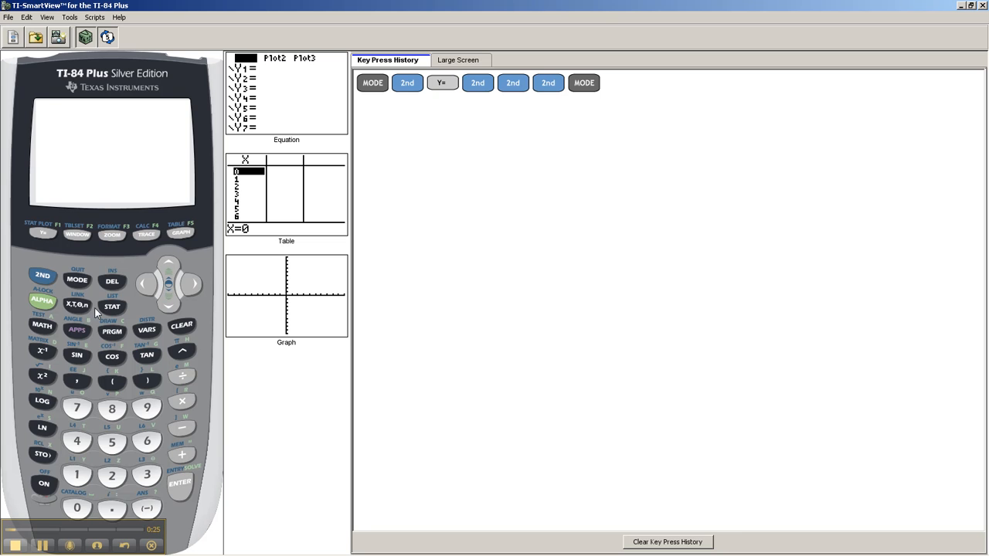
pyautogui.moveTo(114, 266)
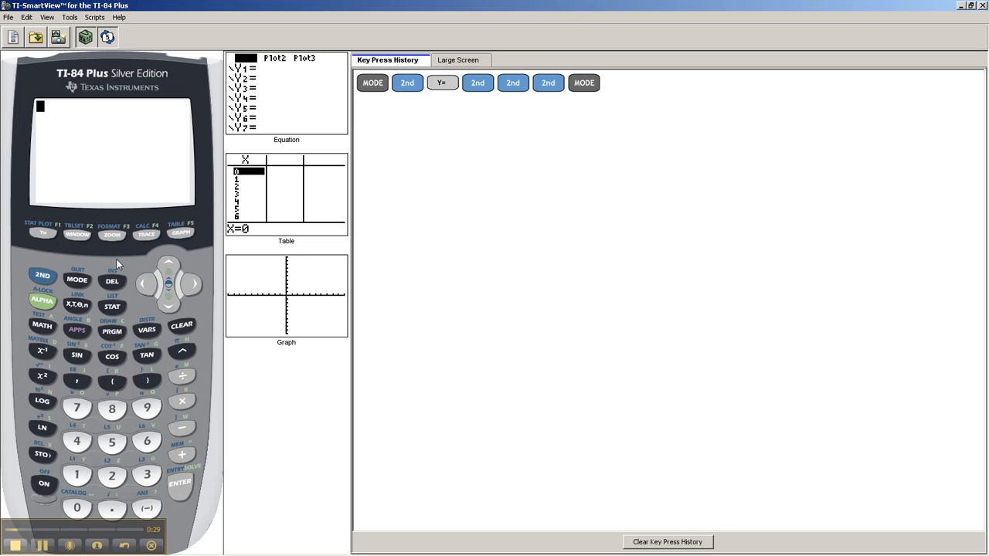
pyautogui.moveTo(115, 272)
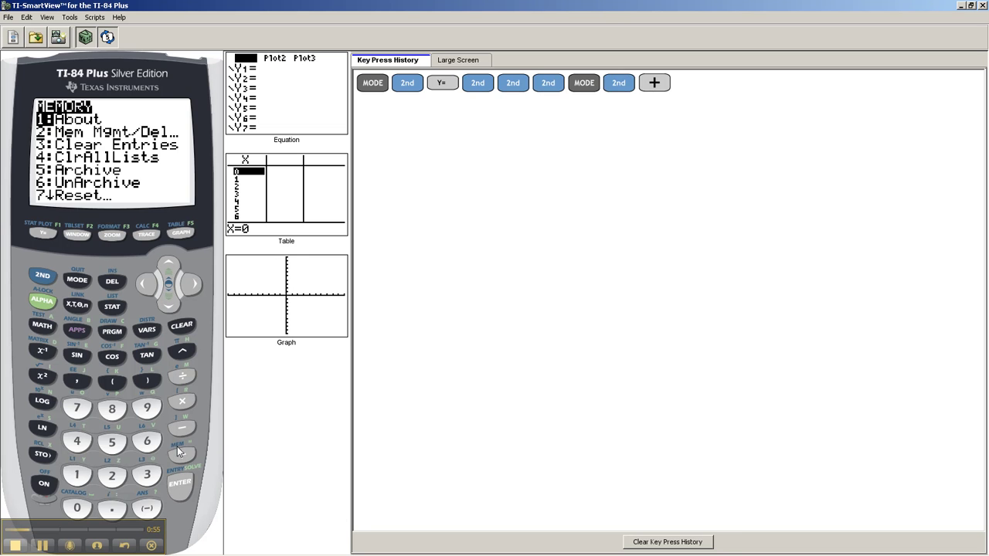
pyautogui.moveTo(187, 410)
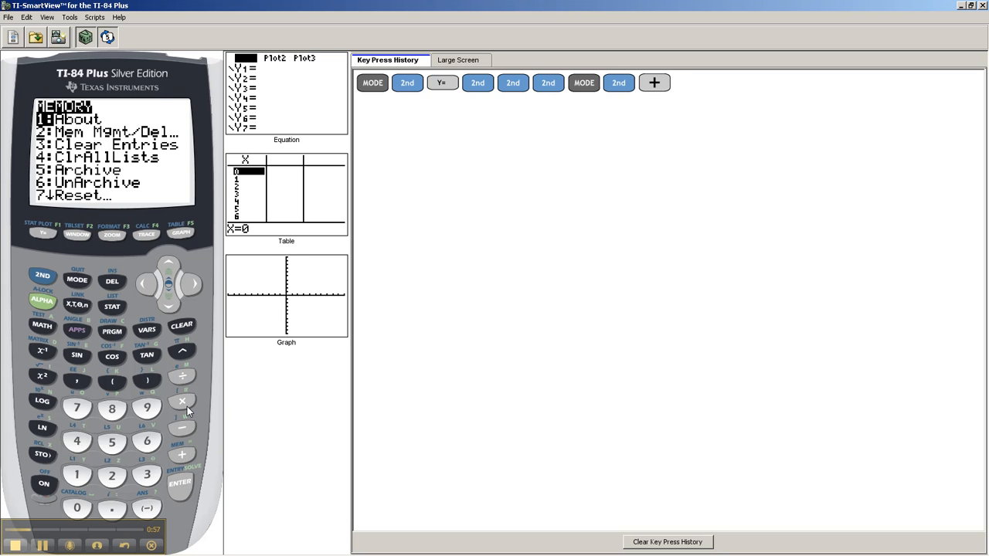
pyautogui.moveTo(168, 272)
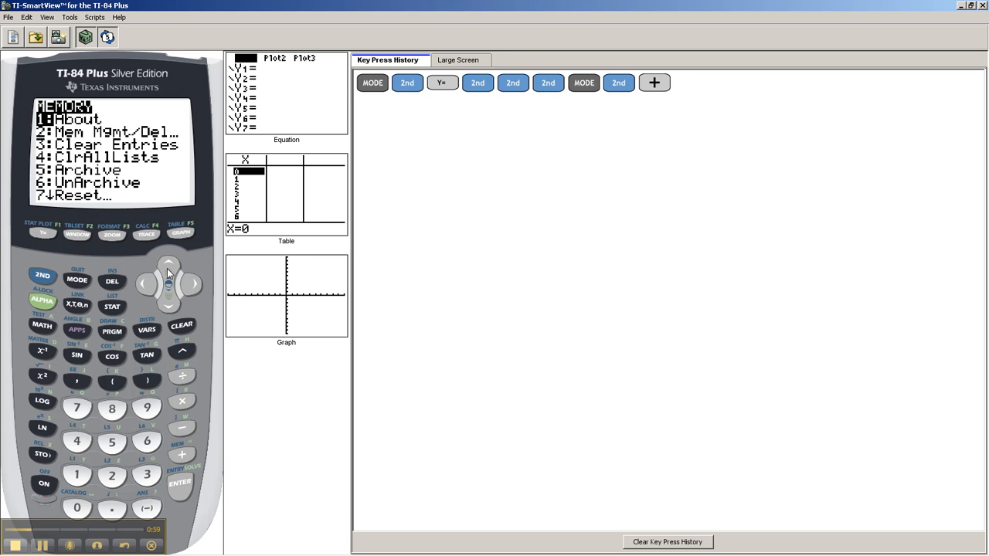
# Step: Move down the MEMORY menu list toward the 7:Reset entry
pyautogui.click(168, 306)
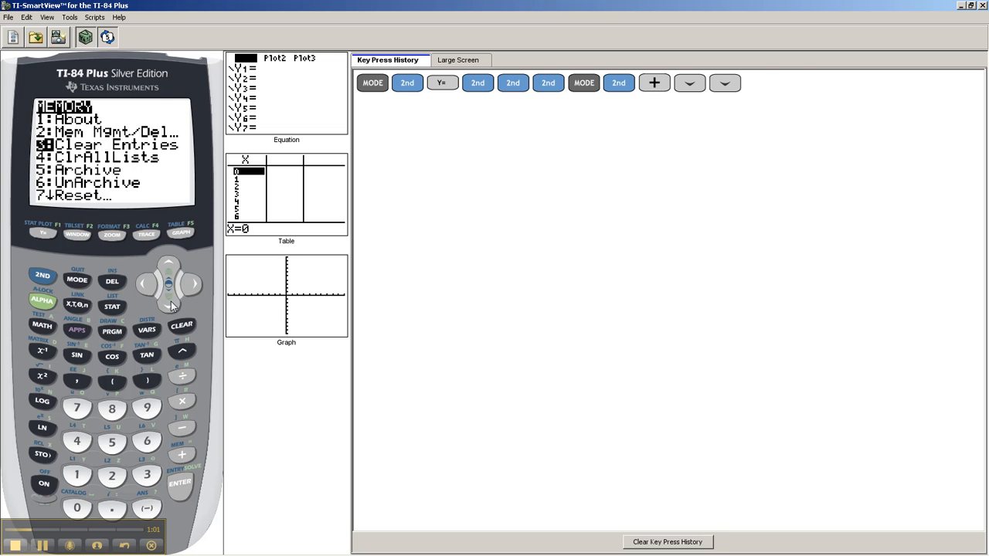
pyautogui.click(170, 303)
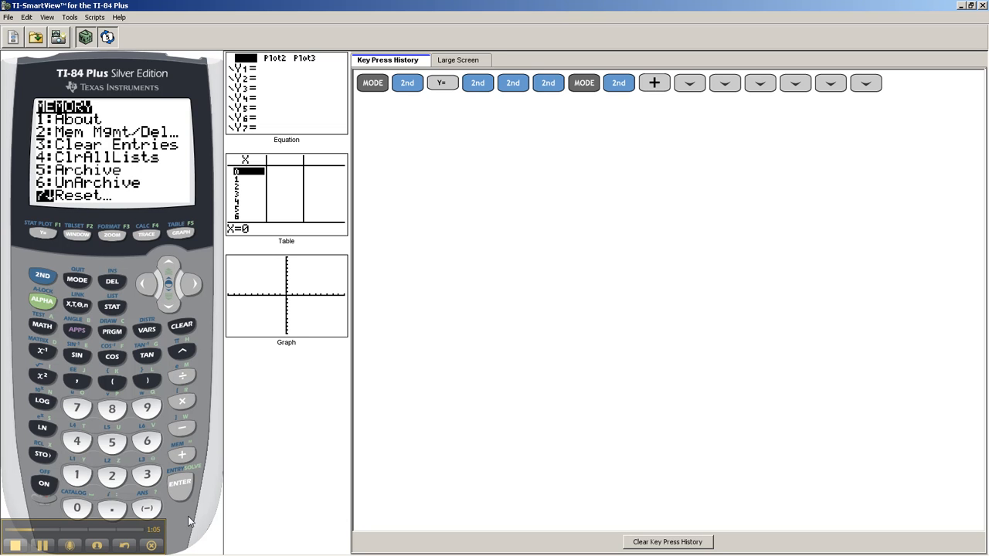
# Step: Reset the calculator's defaults via Reset > Defaults > 2:Reset so it reports 'Defaults set'
pyautogui.click(180, 482)
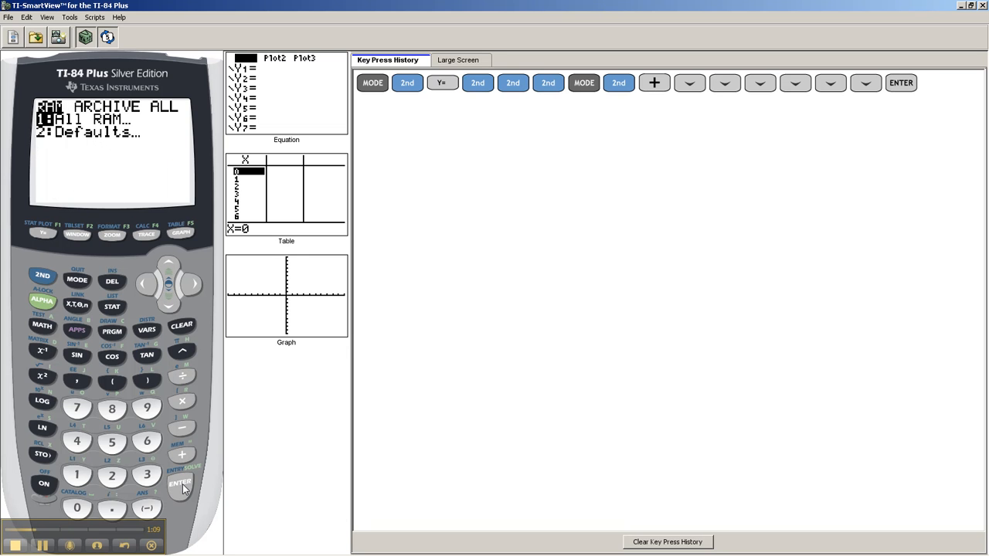
pyautogui.moveTo(111, 173)
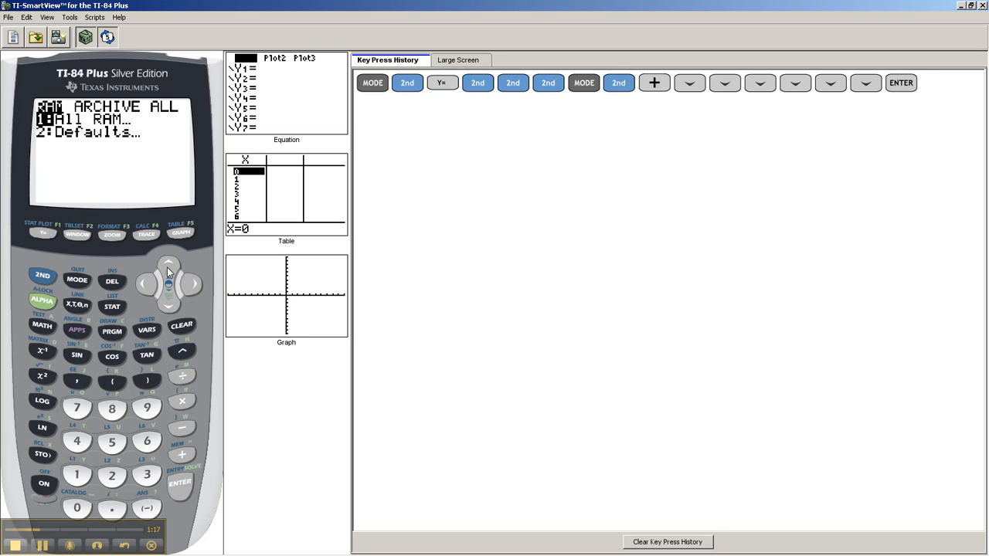
pyautogui.click(168, 306)
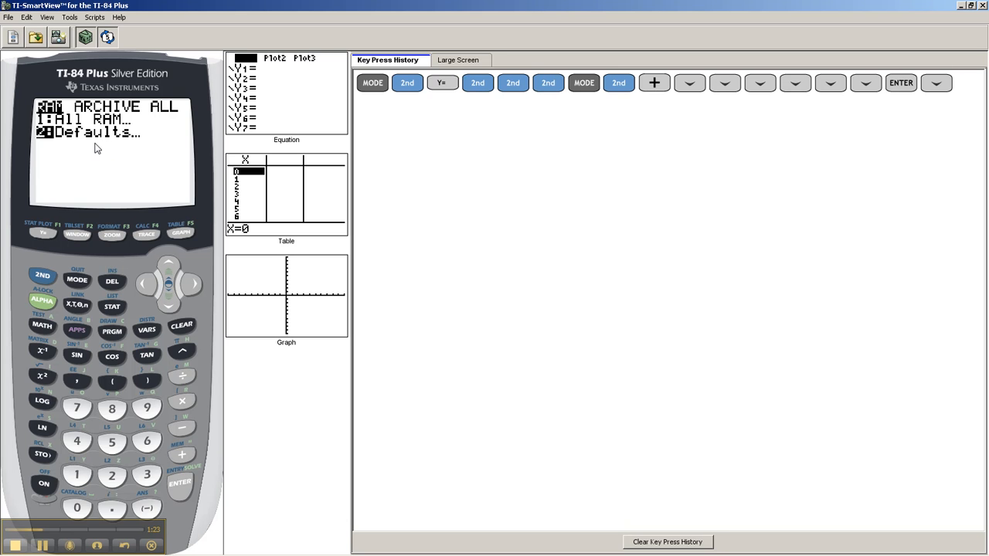
pyautogui.moveTo(95, 149)
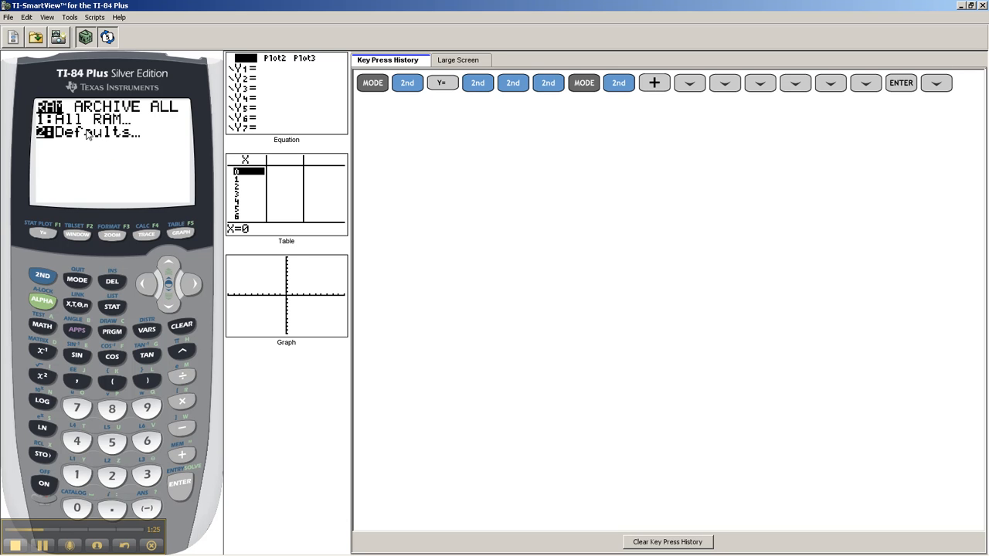
pyautogui.moveTo(90, 182)
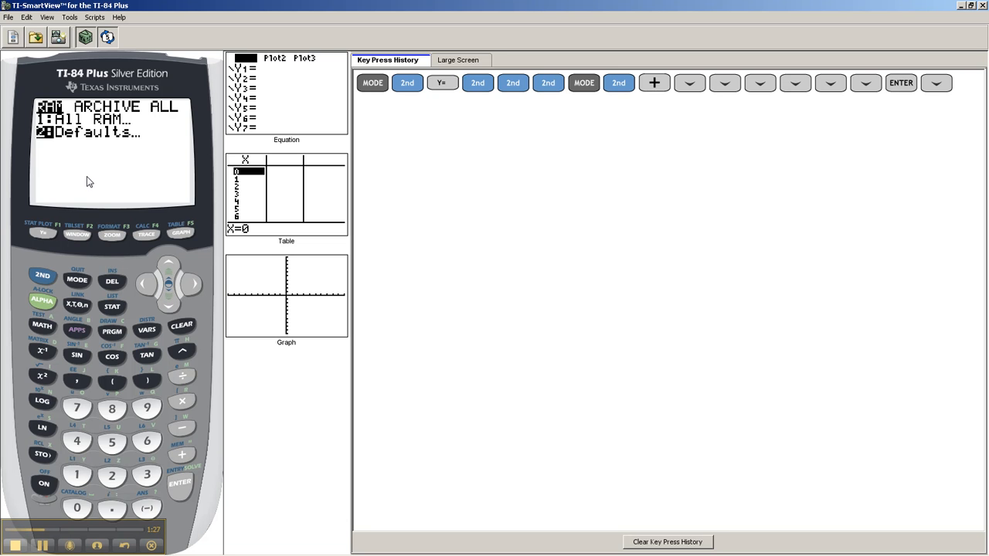
pyautogui.moveTo(99, 201)
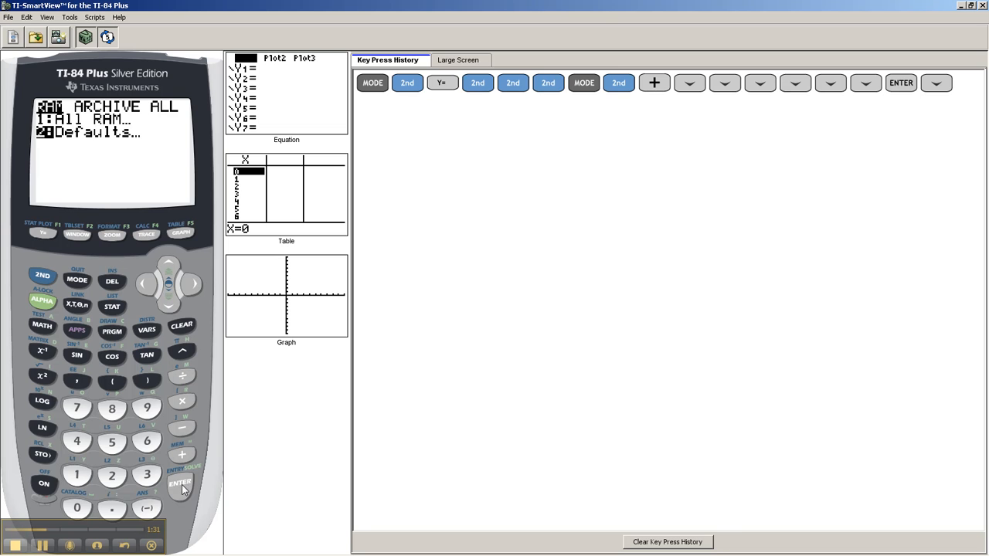
pyautogui.click(179, 482)
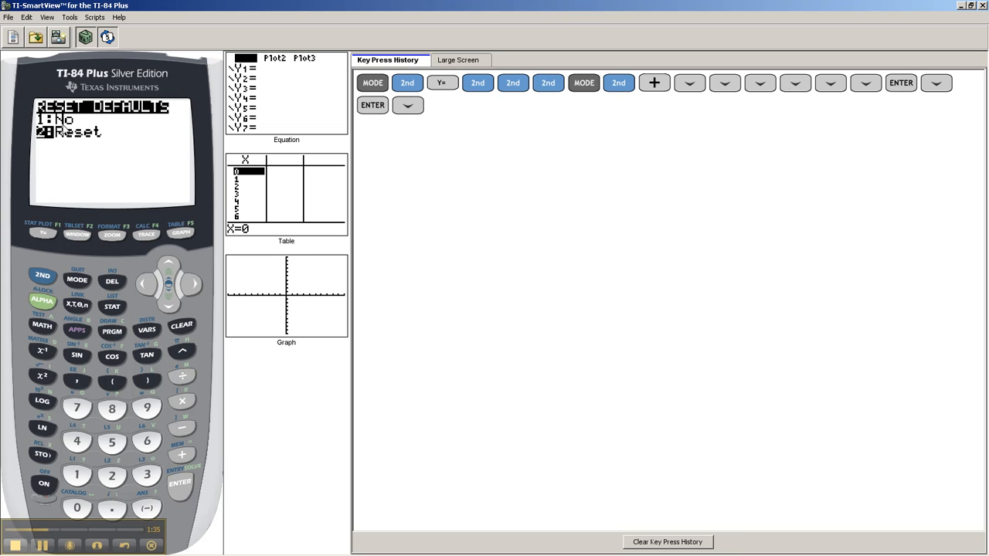
pyautogui.click(179, 482)
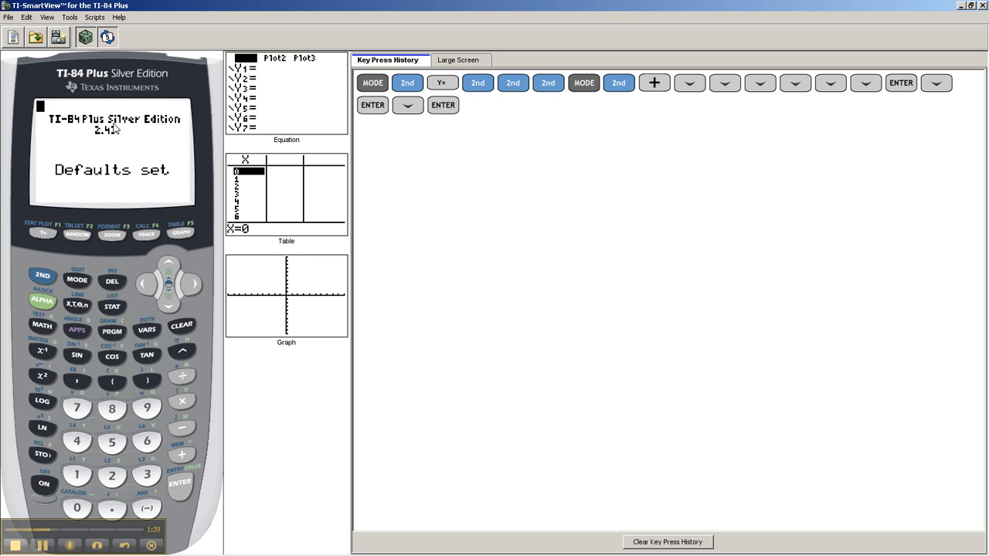
# Step: Reset All RAM from the MEMORY menu so it reports 'RAM cleared', then clear to a blank home screen
pyautogui.click(182, 325)
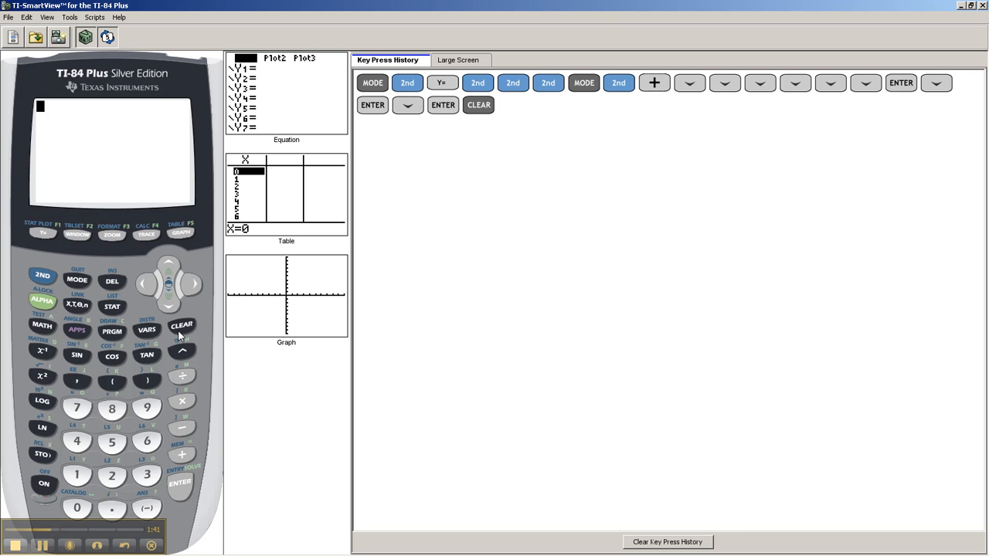
pyautogui.moveTo(53, 318)
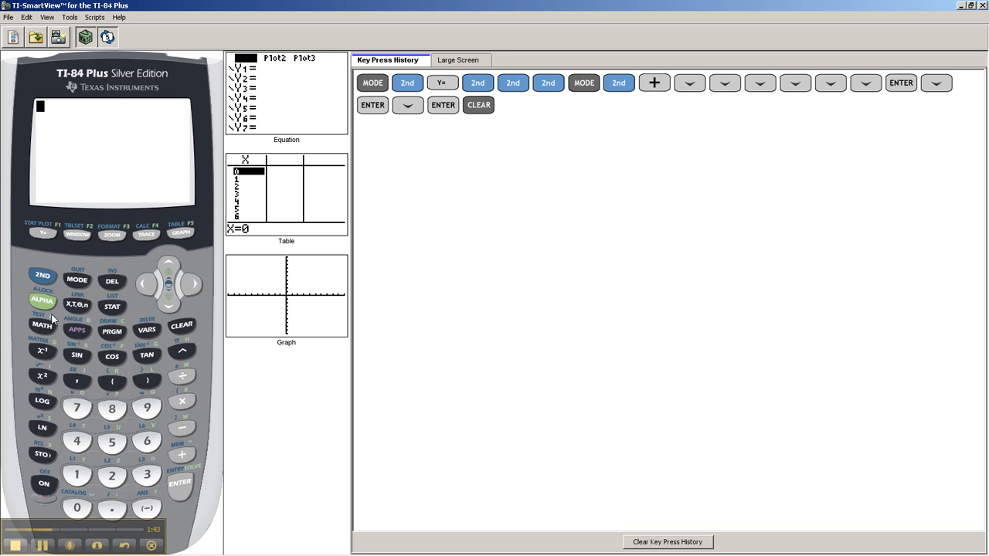
pyautogui.moveTo(127, 380)
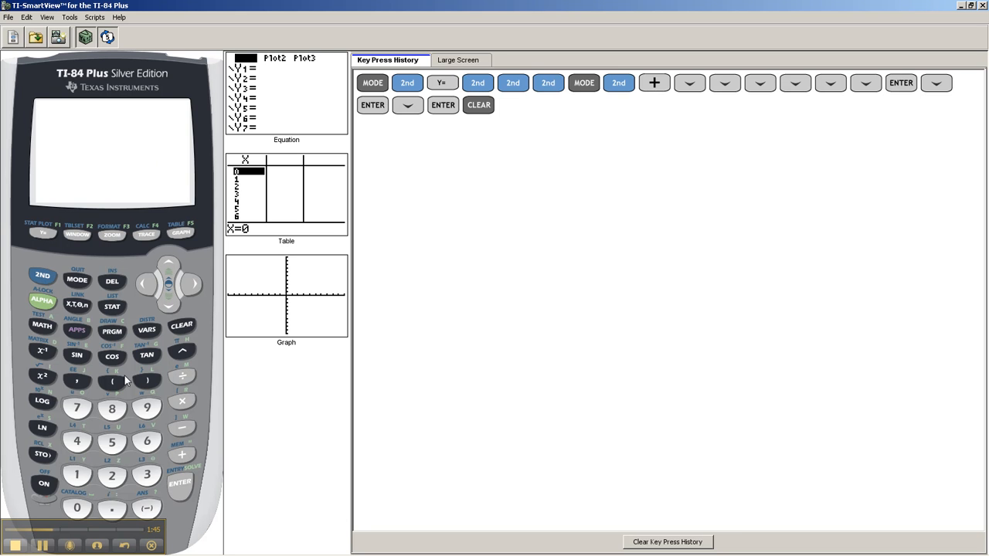
pyautogui.click(77, 408)
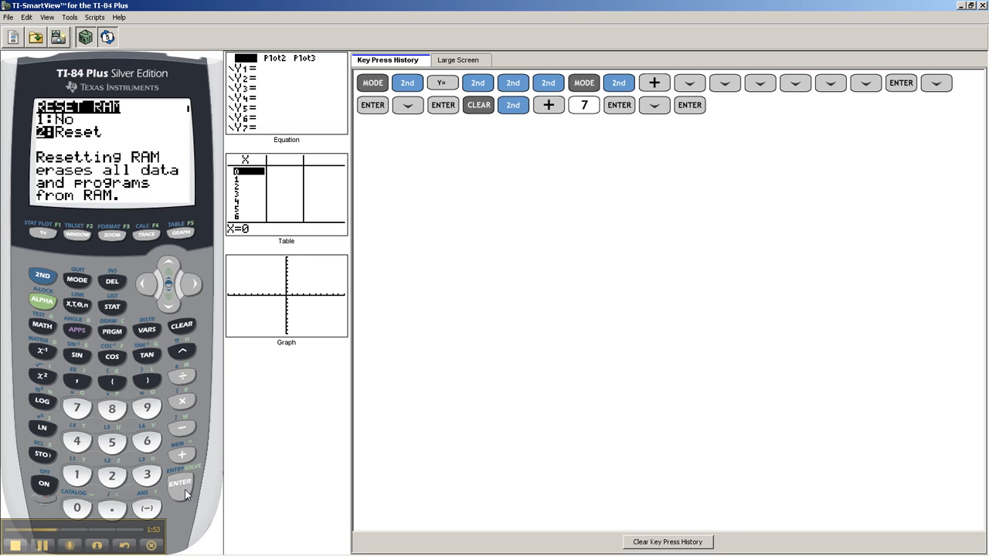
pyautogui.click(182, 325)
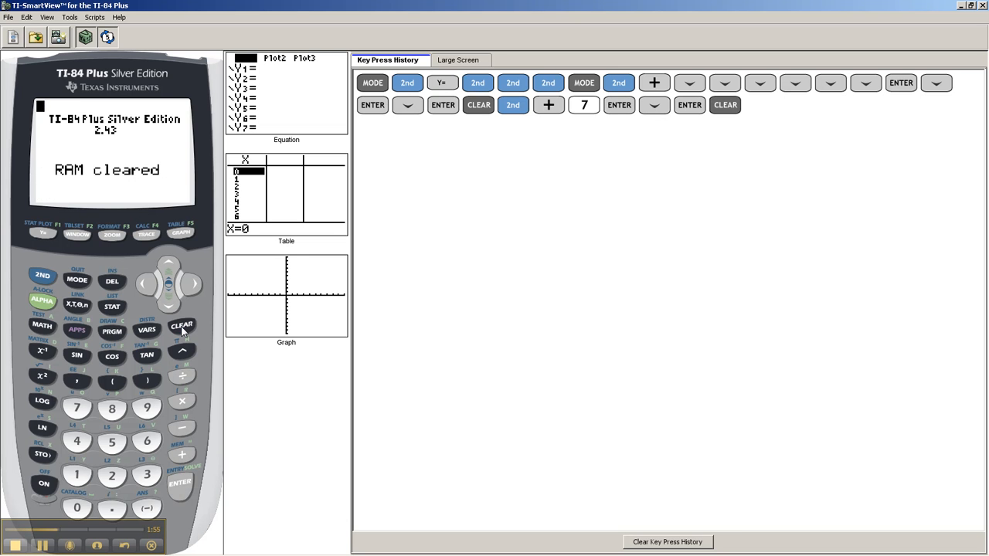
pyautogui.click(183, 324)
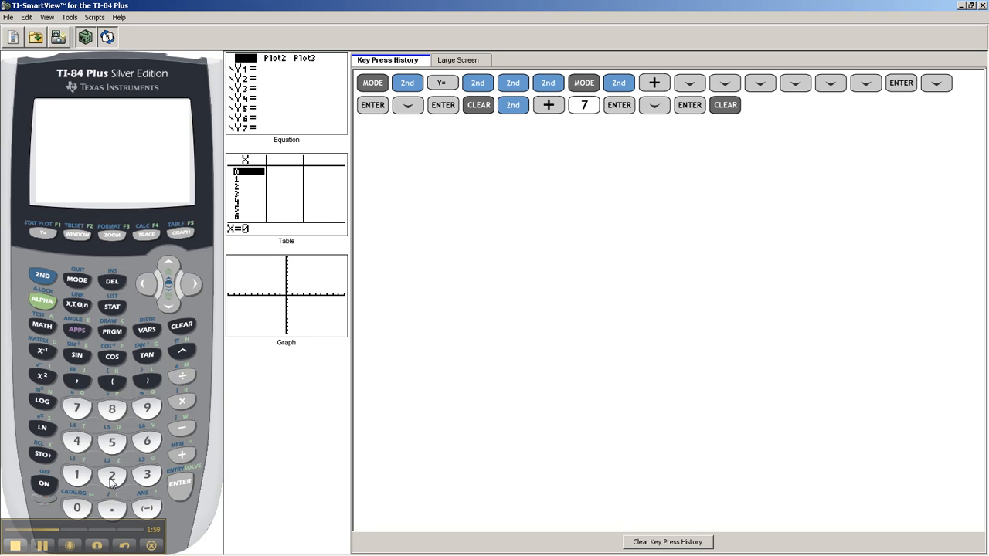
pyautogui.moveTo(55, 534)
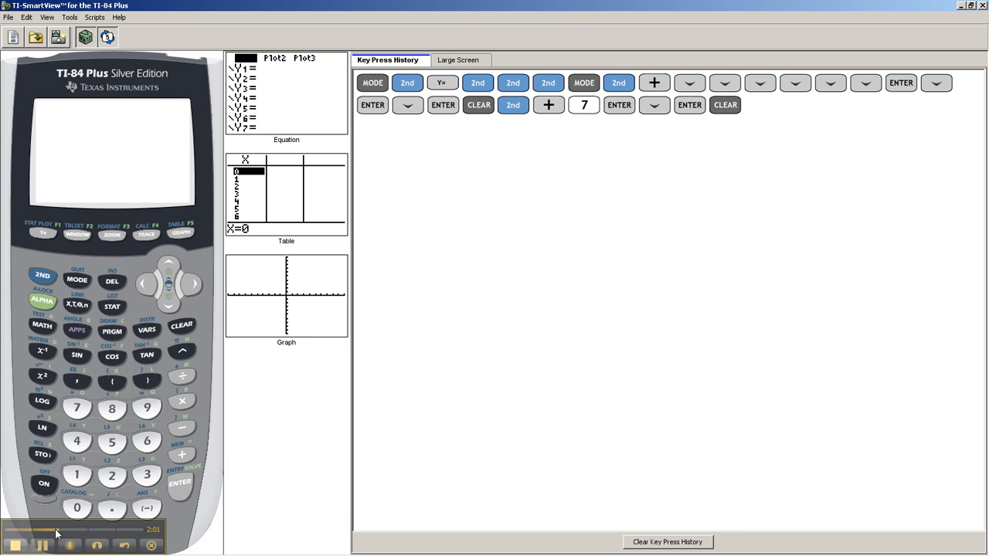